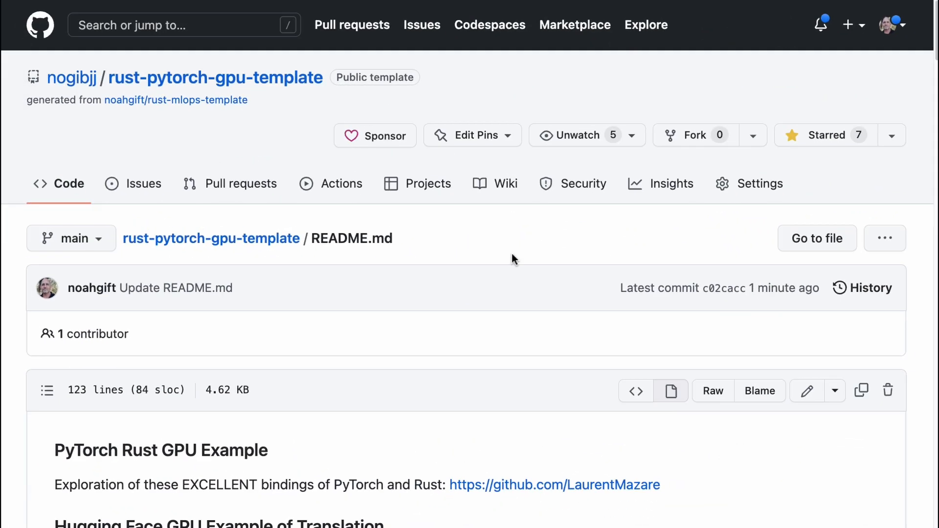
mouse_move(211, 80)
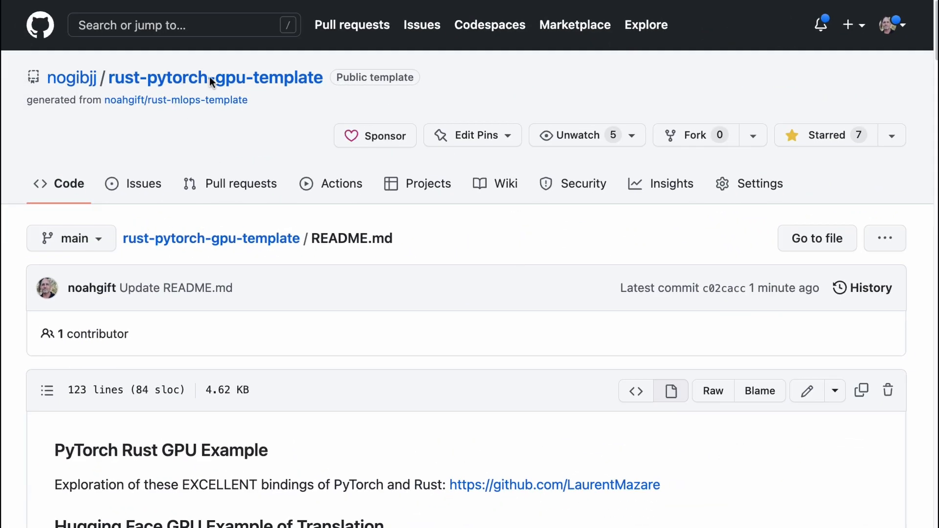
mouse_move(286, 120)
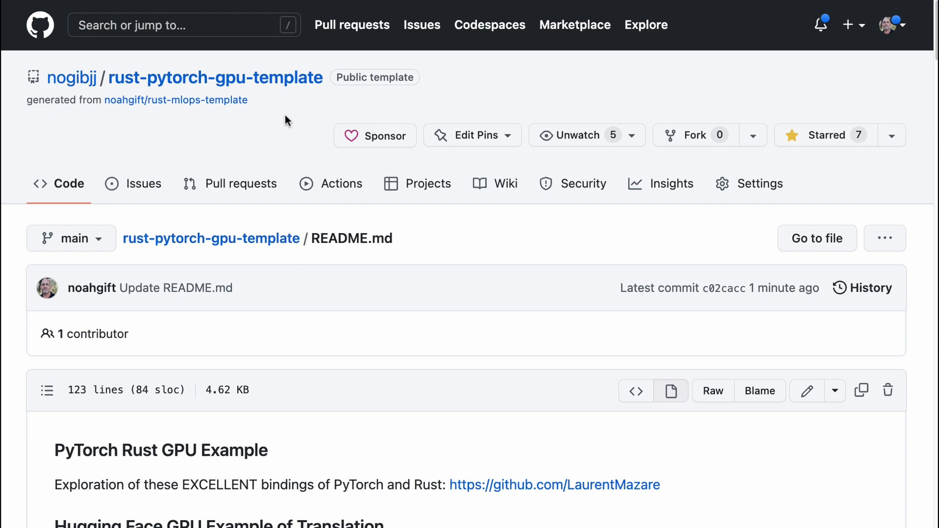
mouse_move(344, 361)
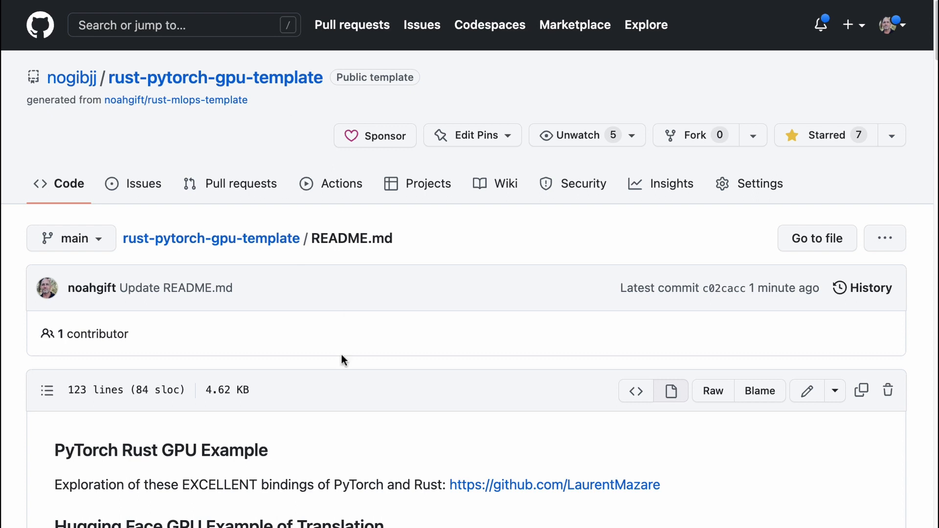
- Scroll through the rust-pytorch-gpu-template README toward the rust-bert link
scroll("down", 3)
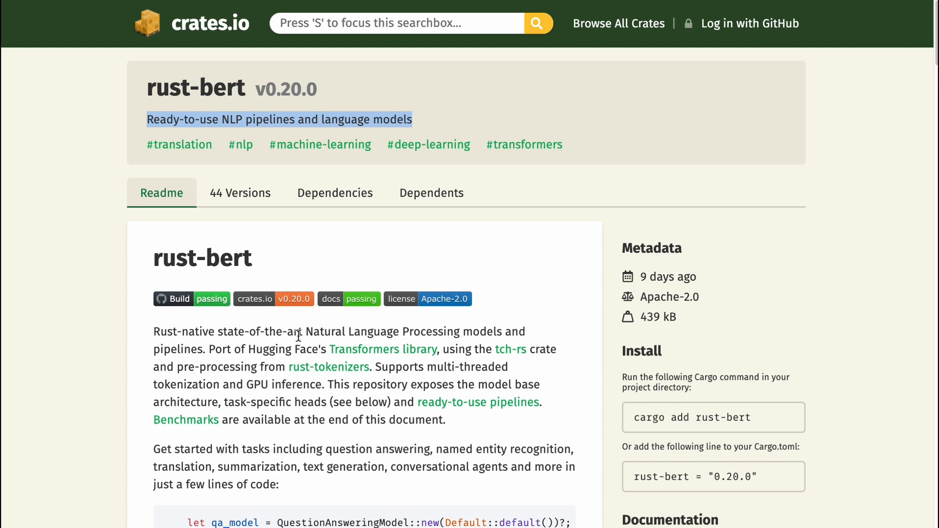
- Scroll through the rust-bert v0.20.0 crate page on crates.io
scroll("down", 3)
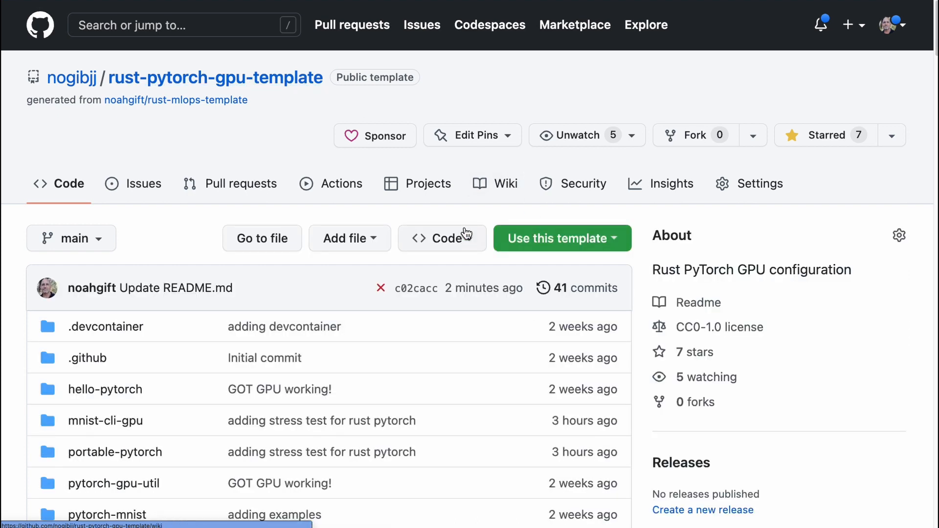
- Open rust-pytorch-gpu-template in a new codespace from the Code menu
left_click(442, 238)
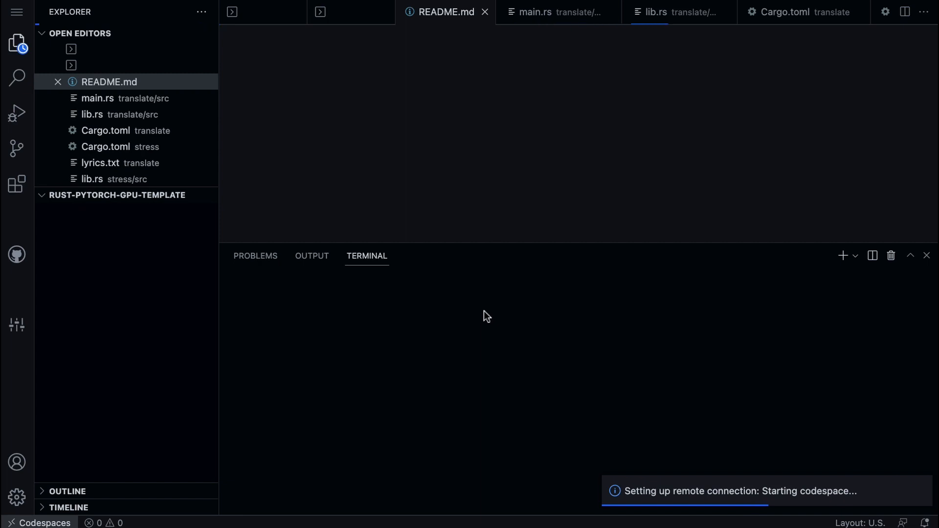
mouse_move(394, 257)
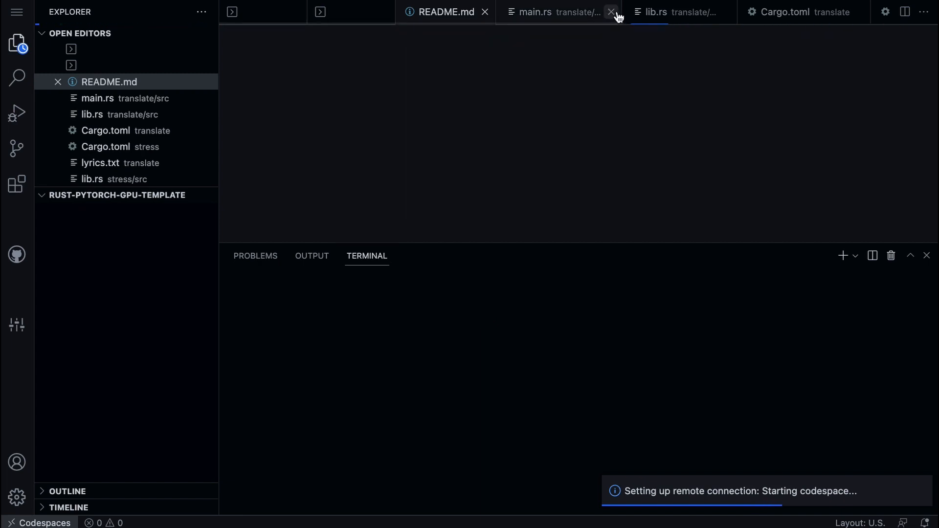
- Close the translate main.rs and stress lib.rs editor tabs
left_click(611, 11)
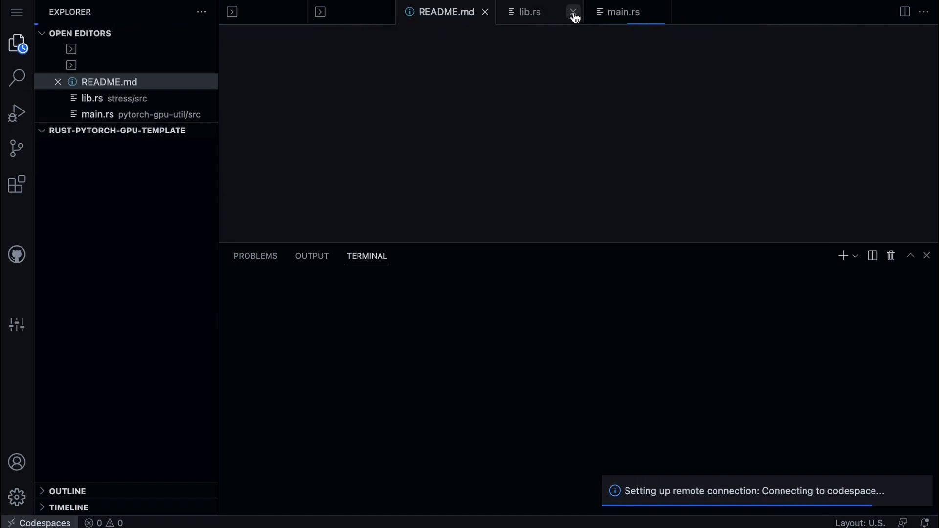
left_click(571, 12)
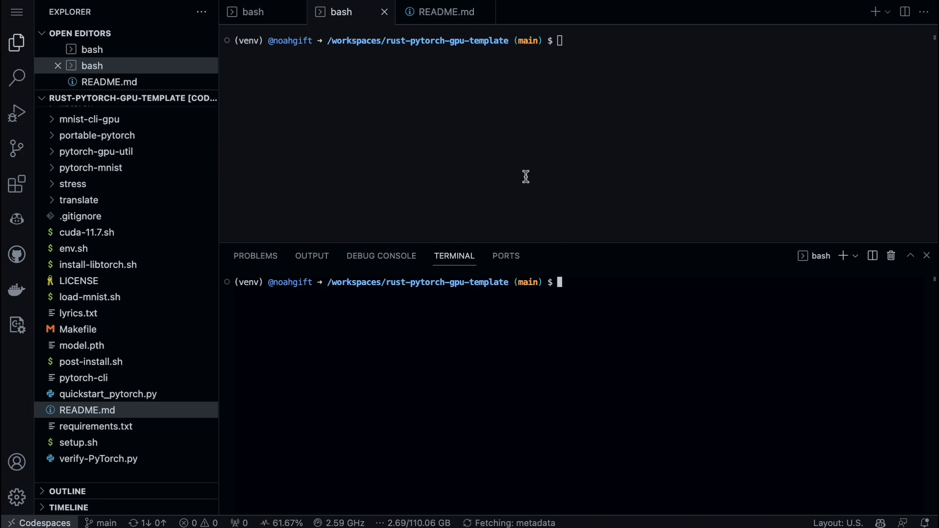
type("nvidia-")
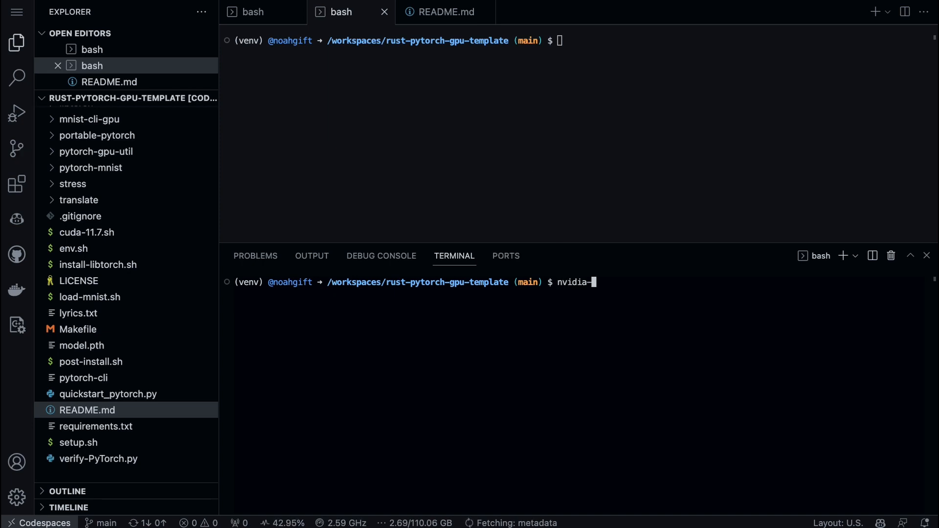
type("smi")
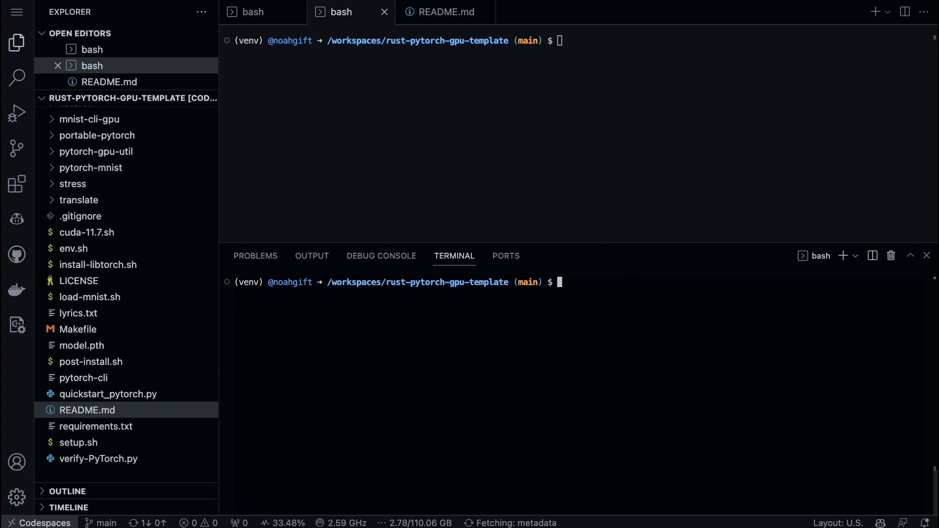
mouse_move(212, 216)
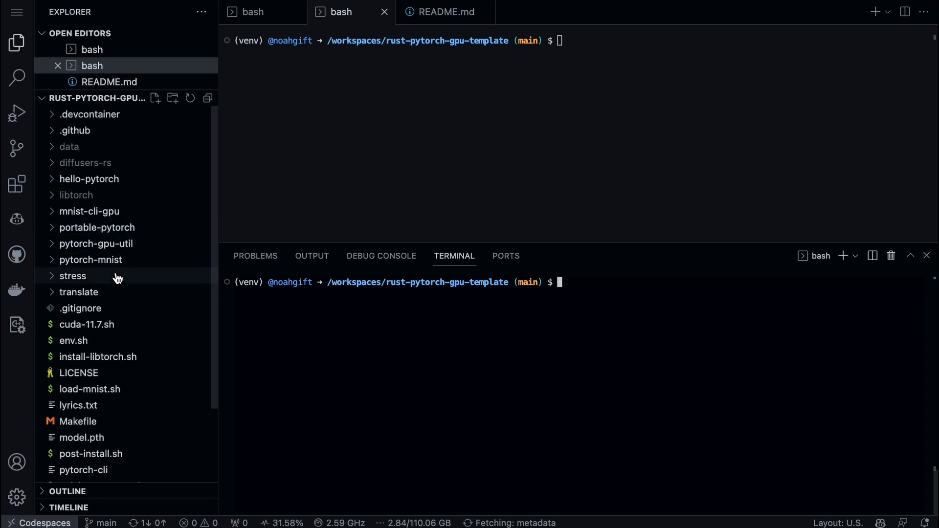
- Expand the translate folder, cd into it, and open its Cargo.toml
left_click(78, 292)
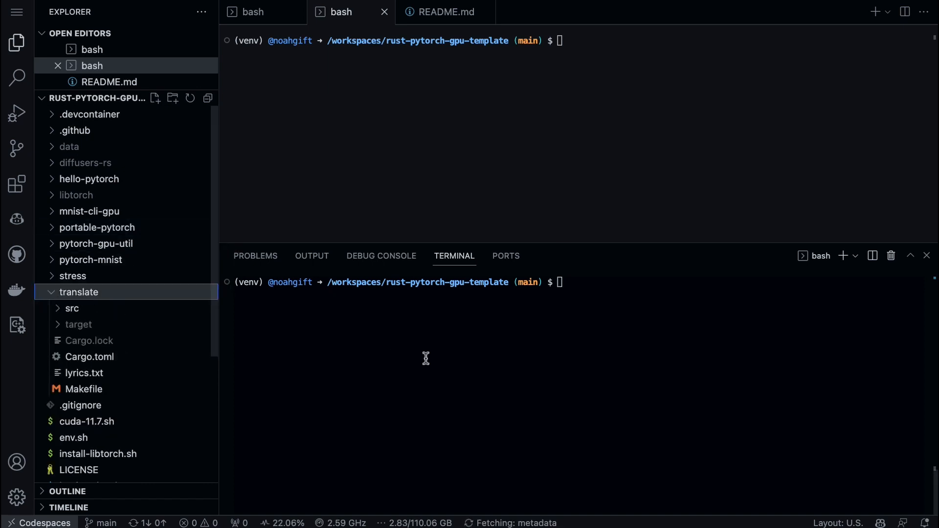
type("cd translate/")
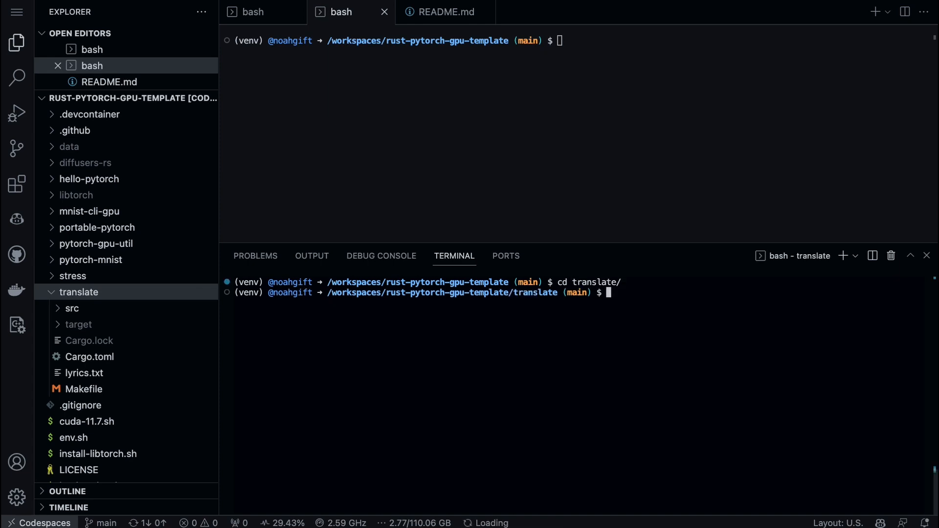
left_click(88, 356)
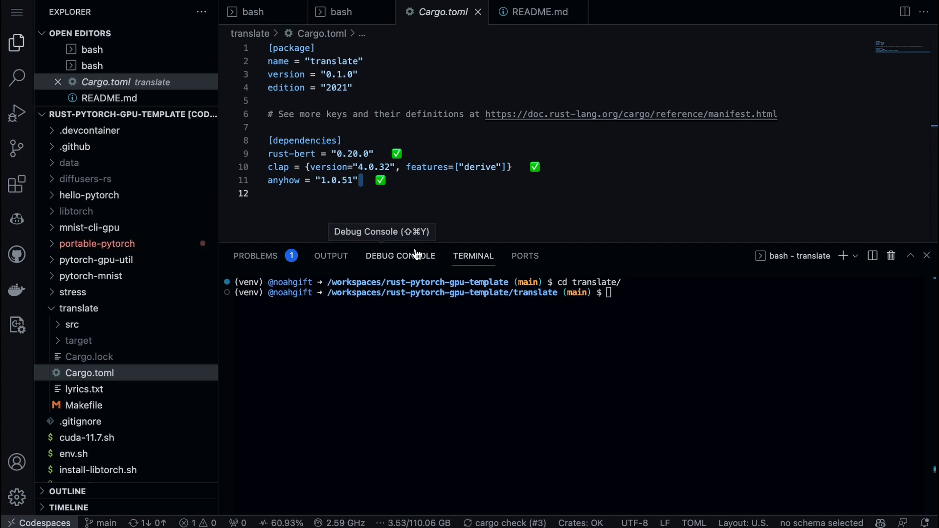
- Highlight the translate package name and expand translate/src toward main.rs
left_click(315, 60)
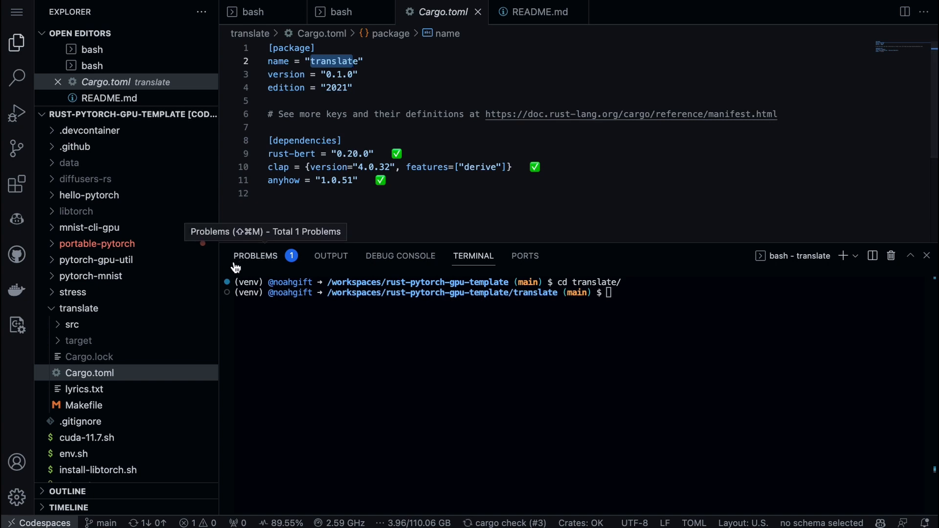
mouse_move(71, 325)
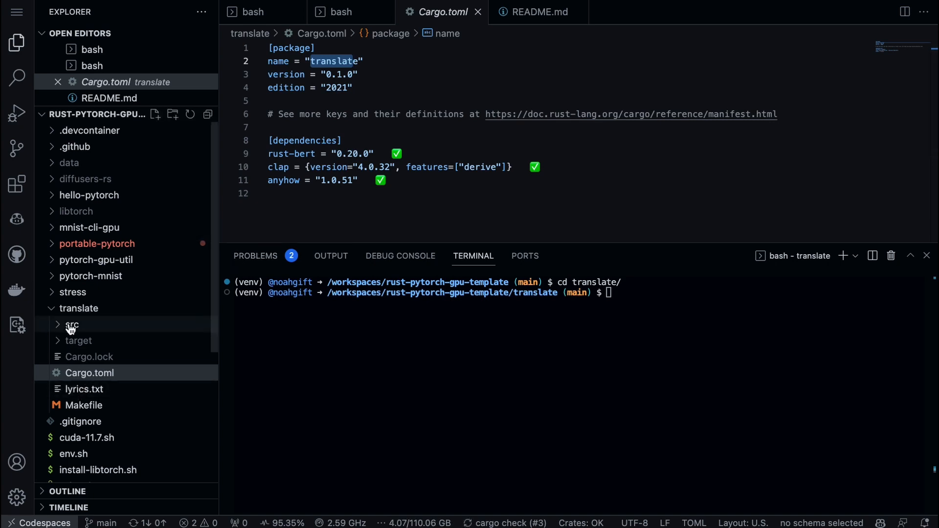
left_click(72, 325)
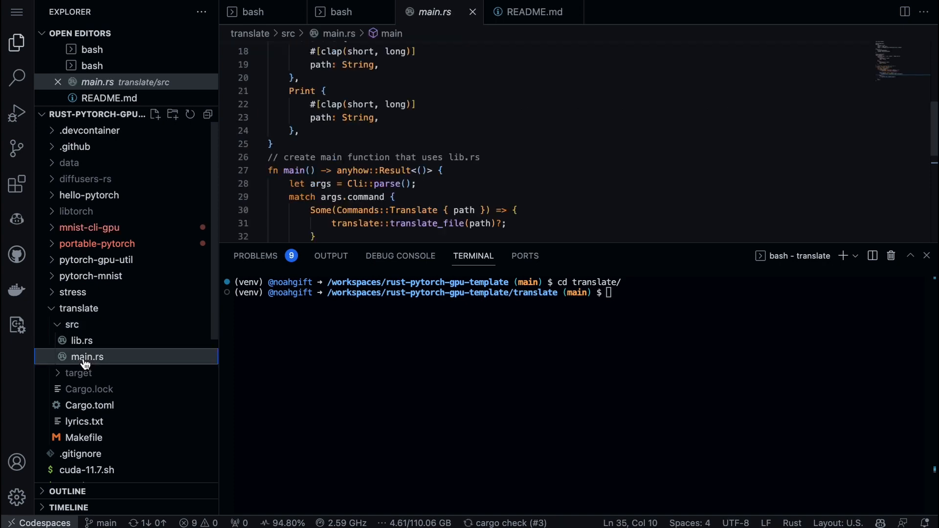
left_click(82, 340)
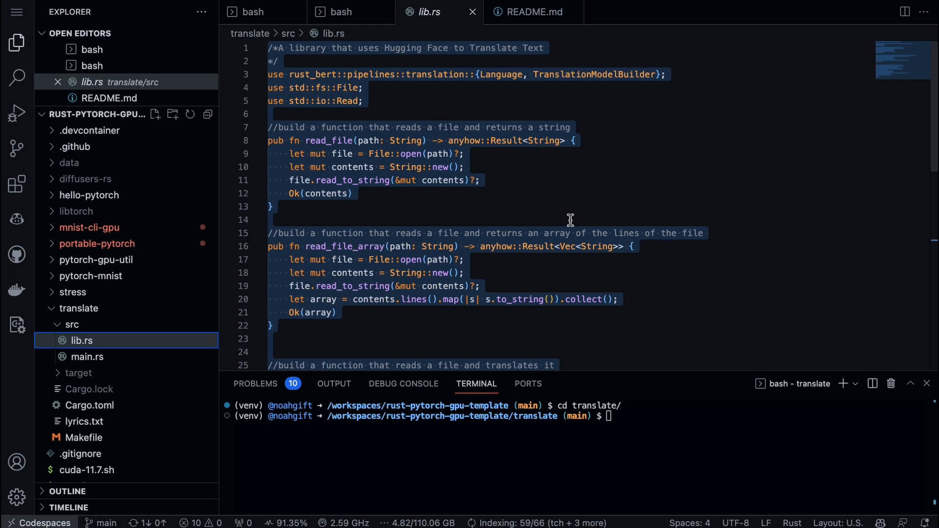
left_click(569, 127)
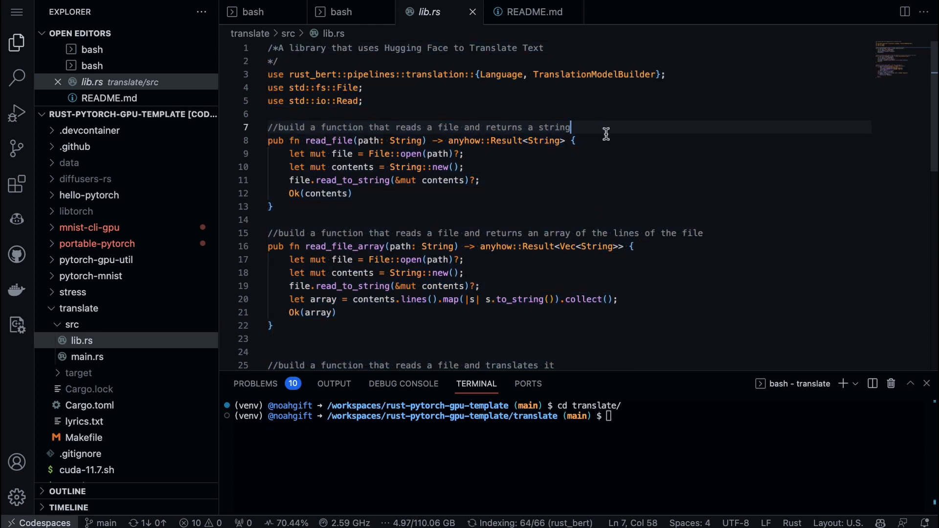
left_click_drag(267, 75, 363, 101)
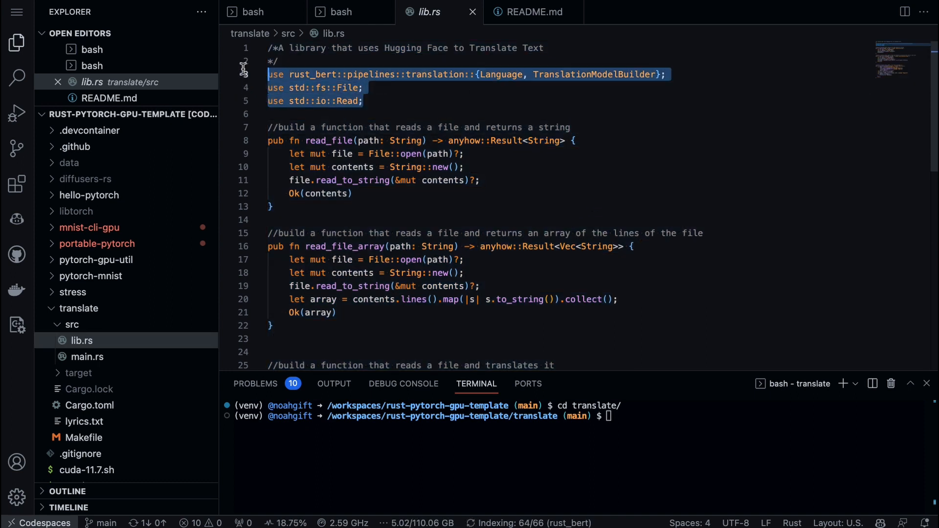
left_click(363, 100)
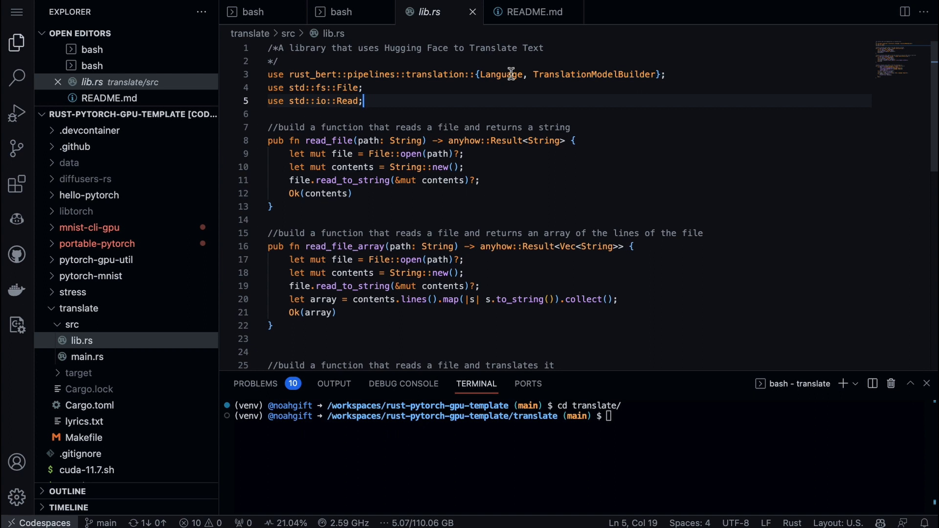
mouse_move(729, 142)
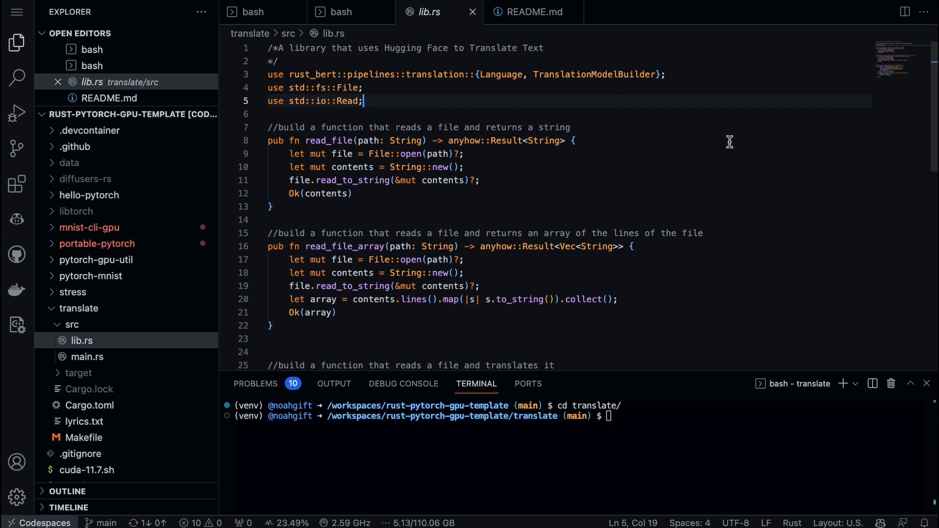
mouse_move(326, 83)
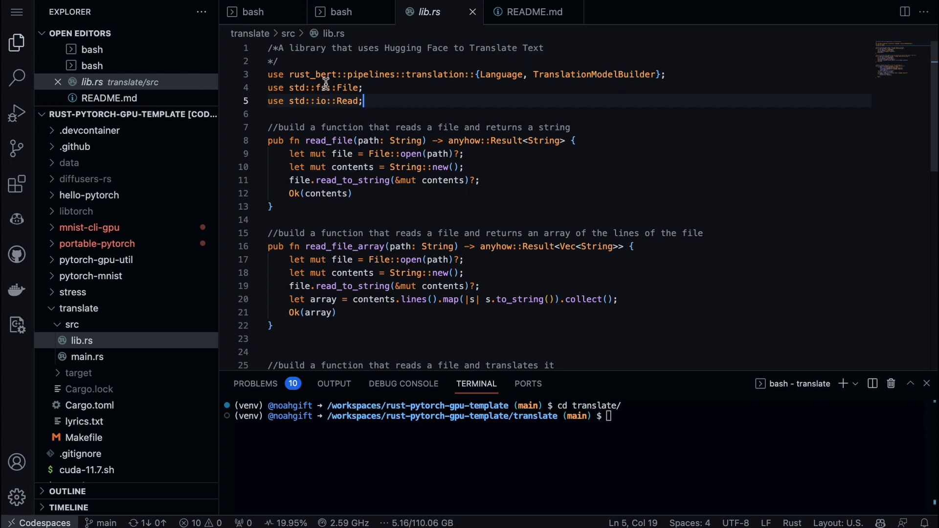
left_click_drag(268, 141, 272, 206)
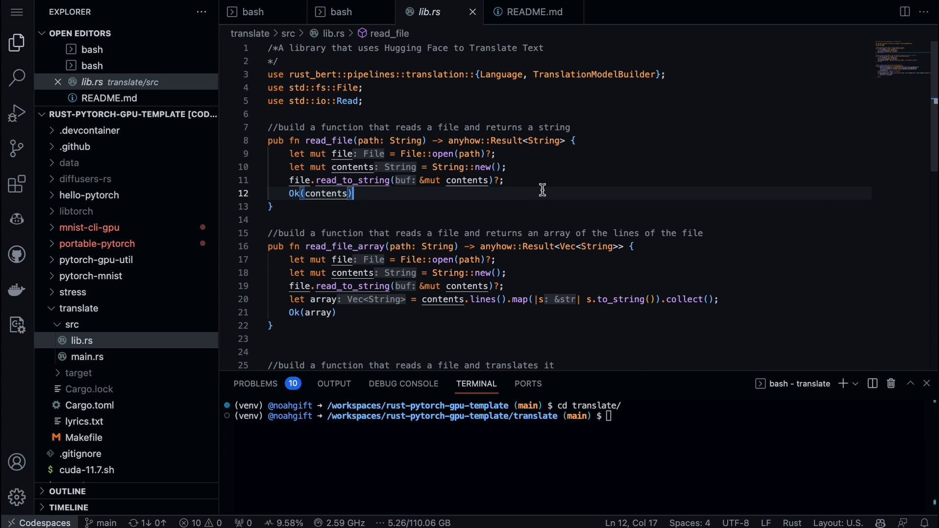
scroll("down", 3)
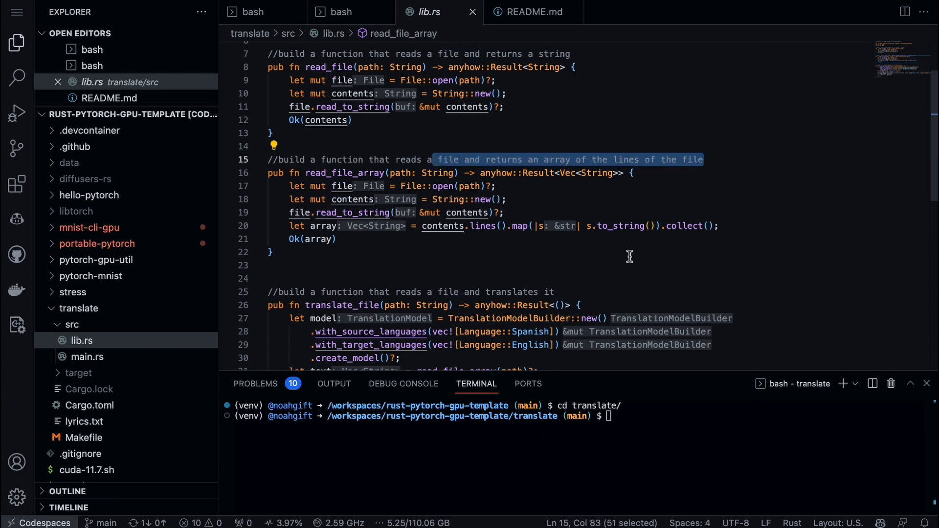
mouse_move(592, 262)
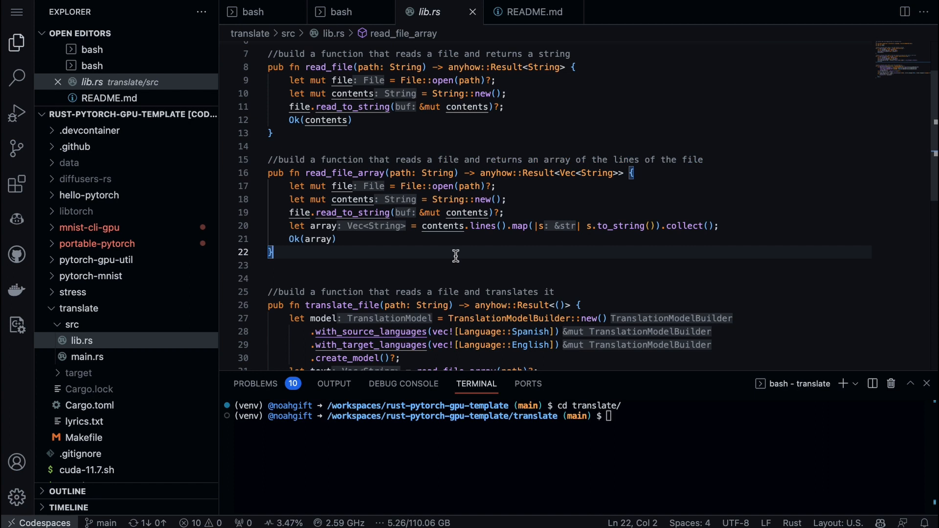
mouse_move(431, 250)
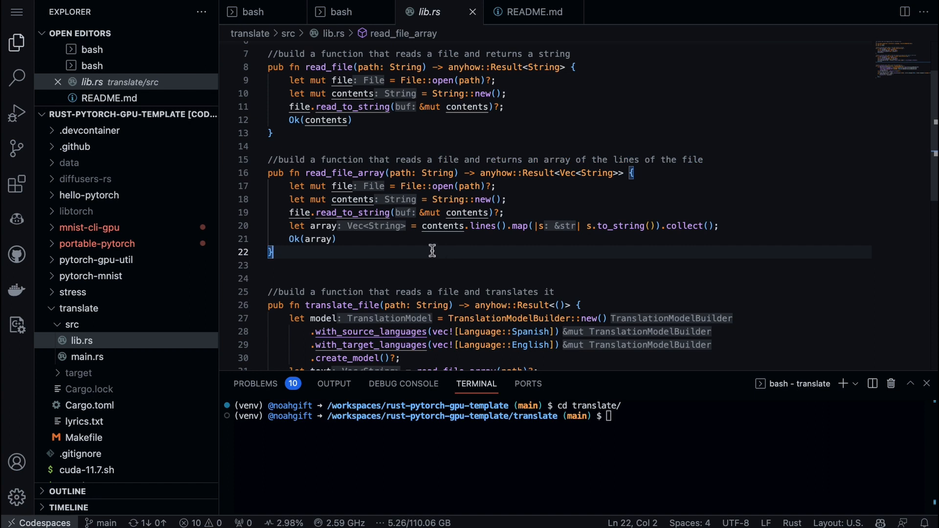
scroll("down", 3)
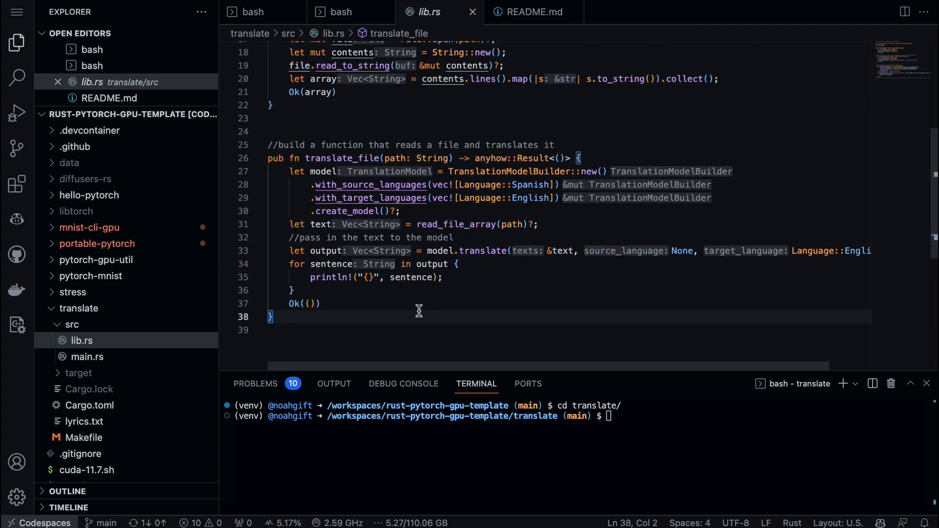
mouse_move(269, 163)
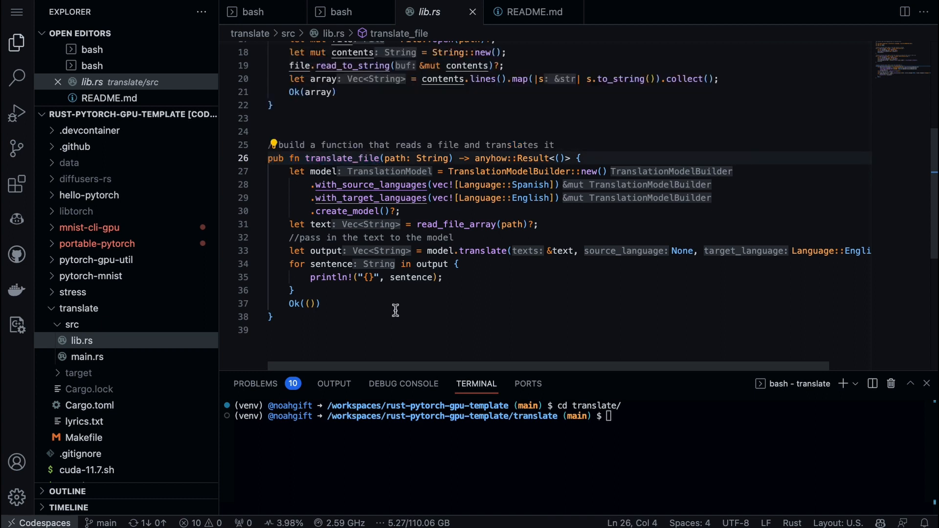
mouse_move(697, 197)
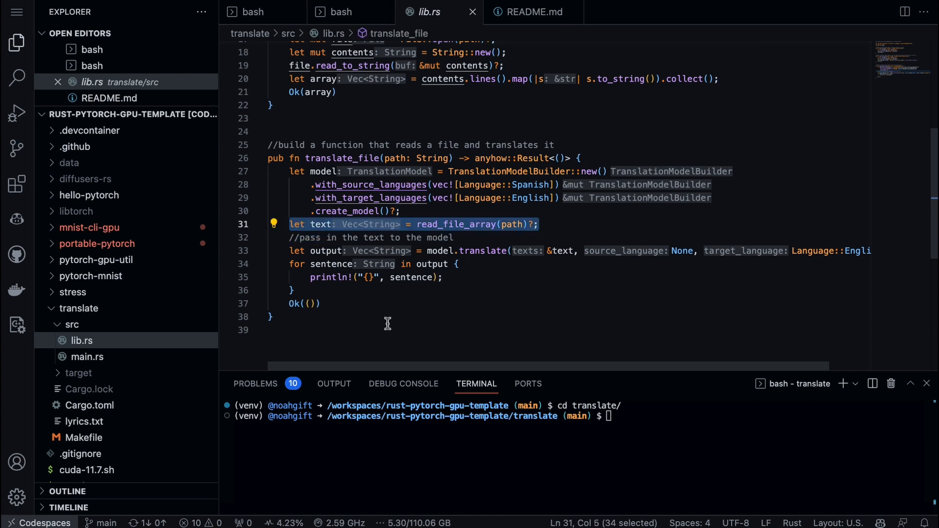
mouse_move(387, 245)
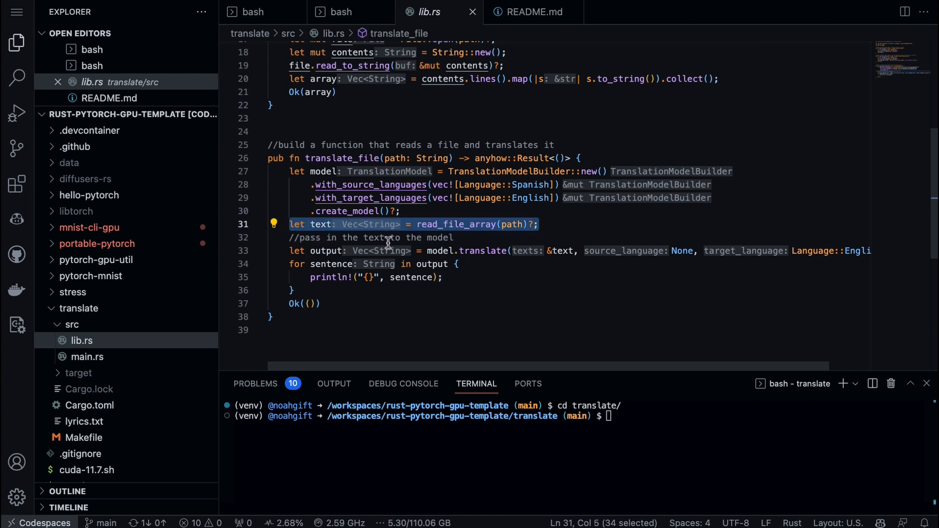
mouse_move(383, 310)
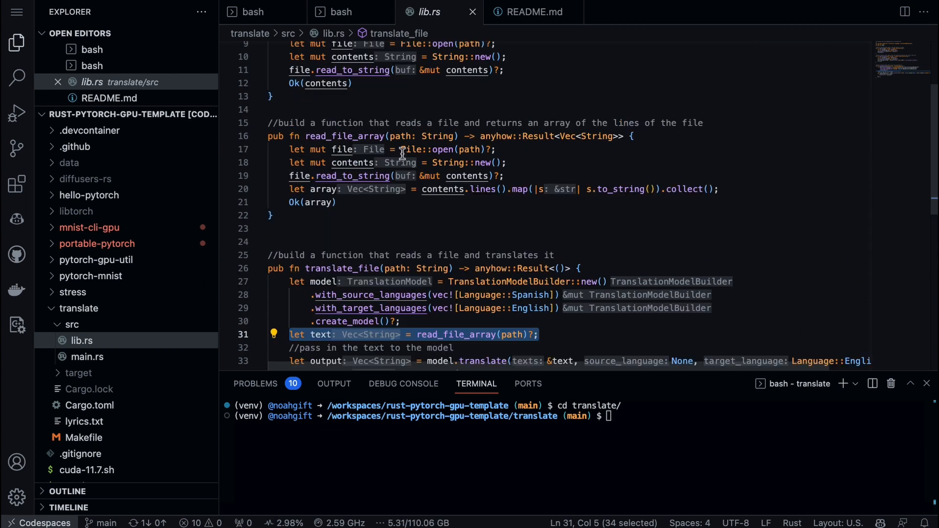
scroll("down", 3)
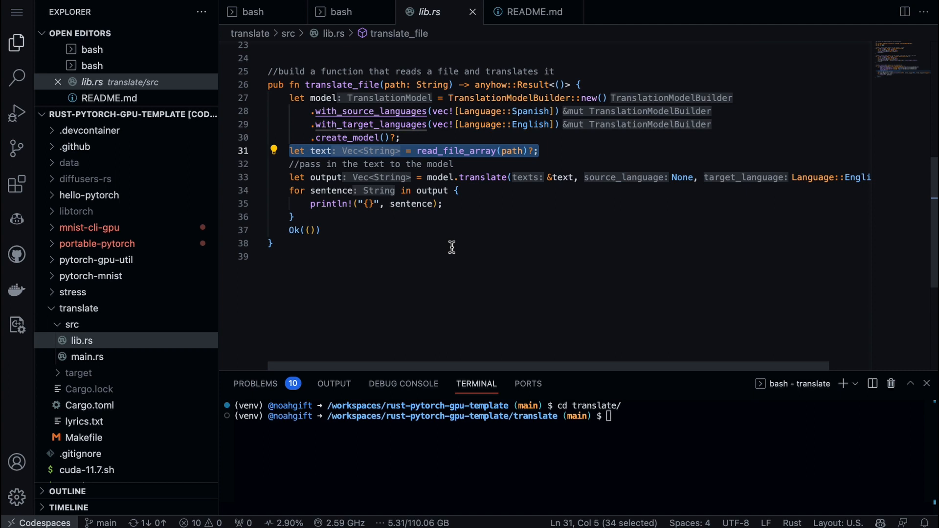
mouse_move(368, 263)
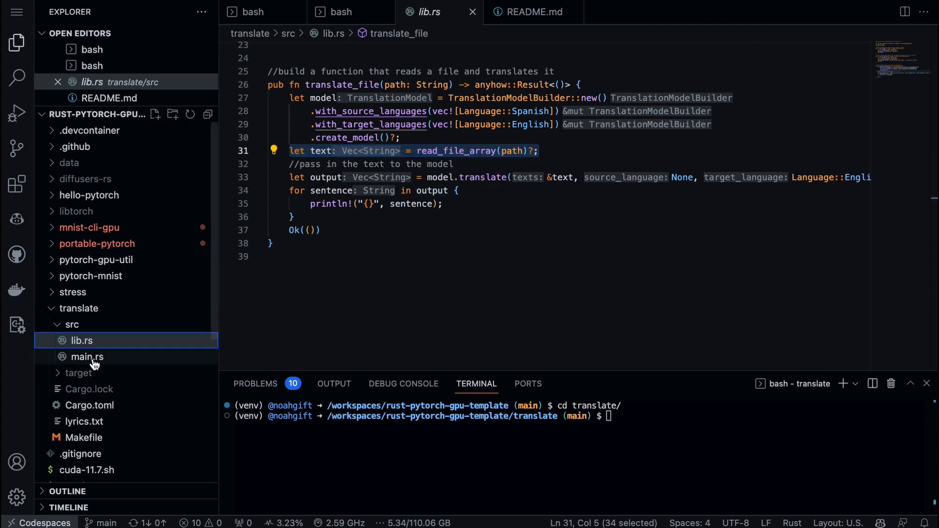
- Open translate/src/main.rs to review the match routing Translate to translate_file
left_click(86, 357)
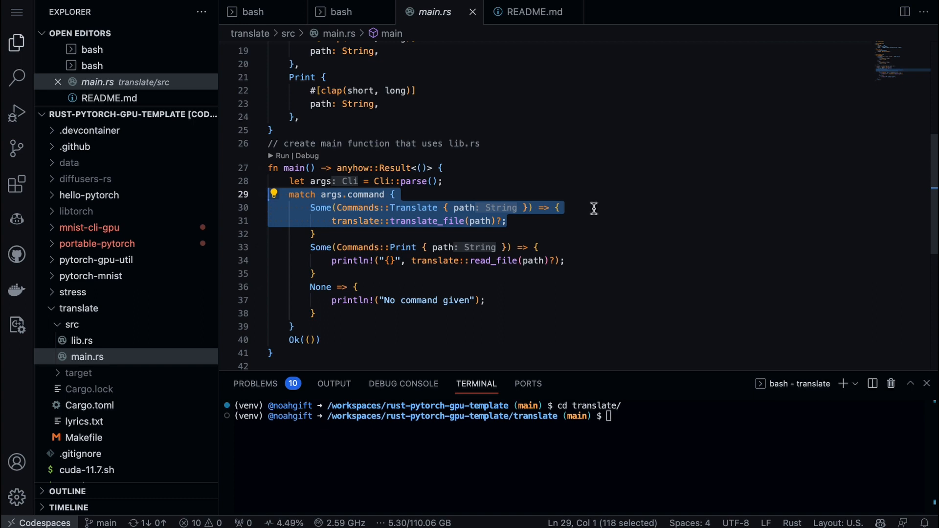
mouse_move(590, 371)
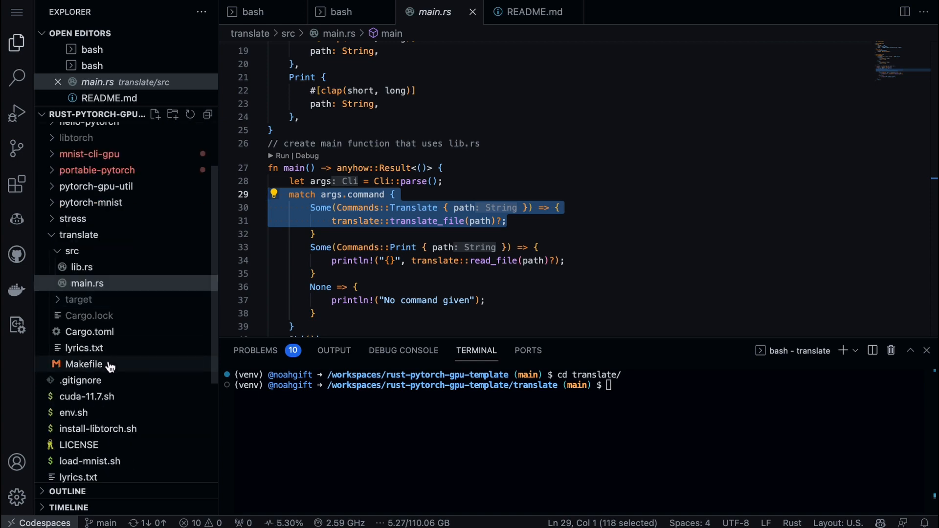
left_click(83, 347)
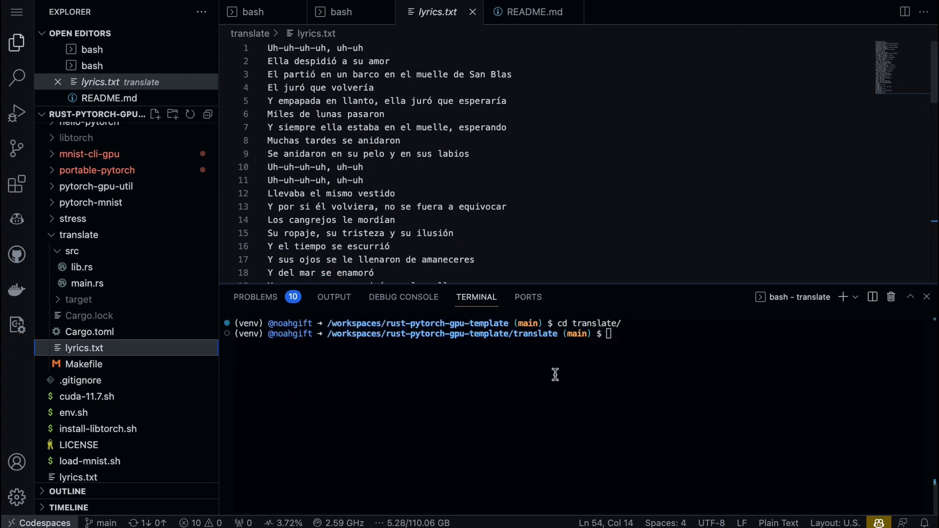
mouse_move(151, 264)
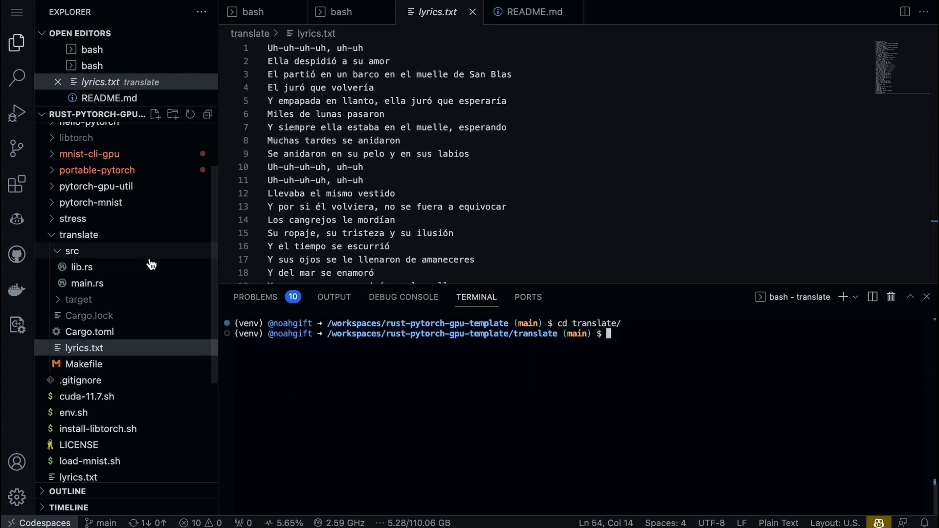
left_click(88, 283)
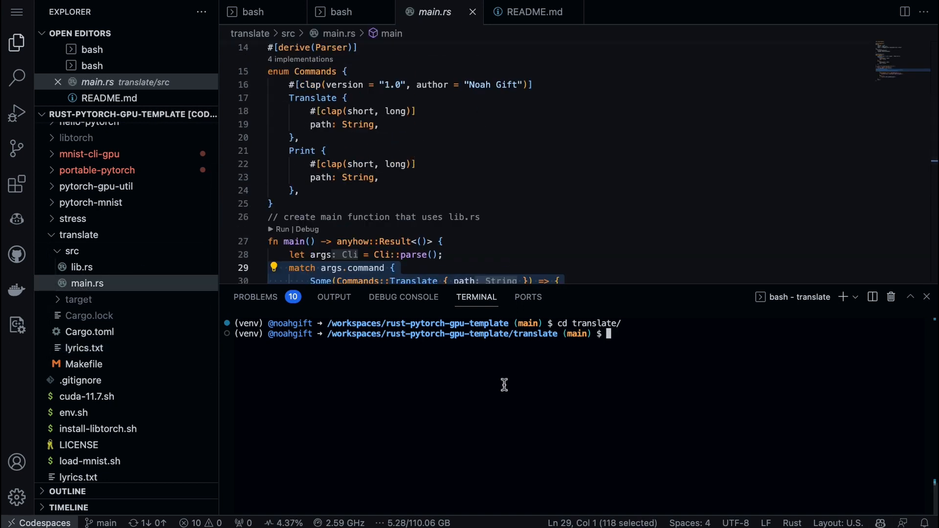
- Run cargo run -- --help to print the translate CLI's commands
type("cargo run -- --help")
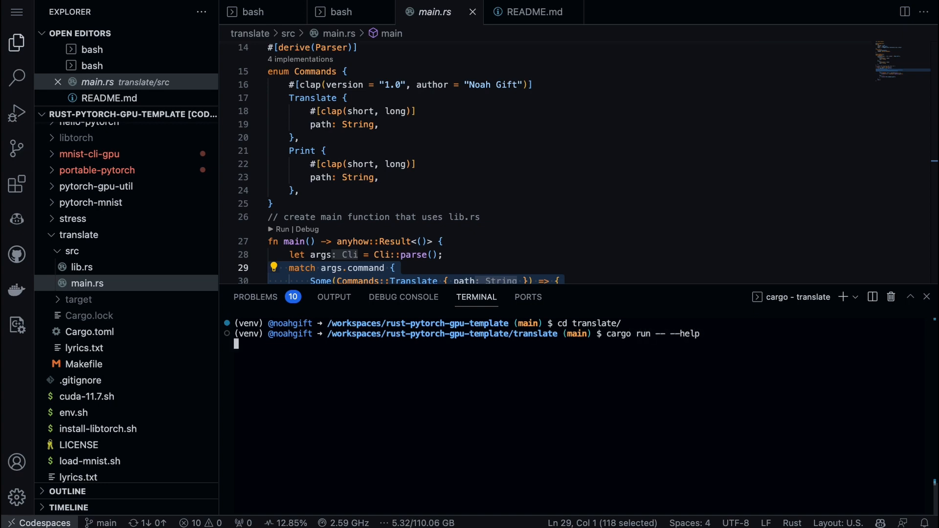
key("Enter")
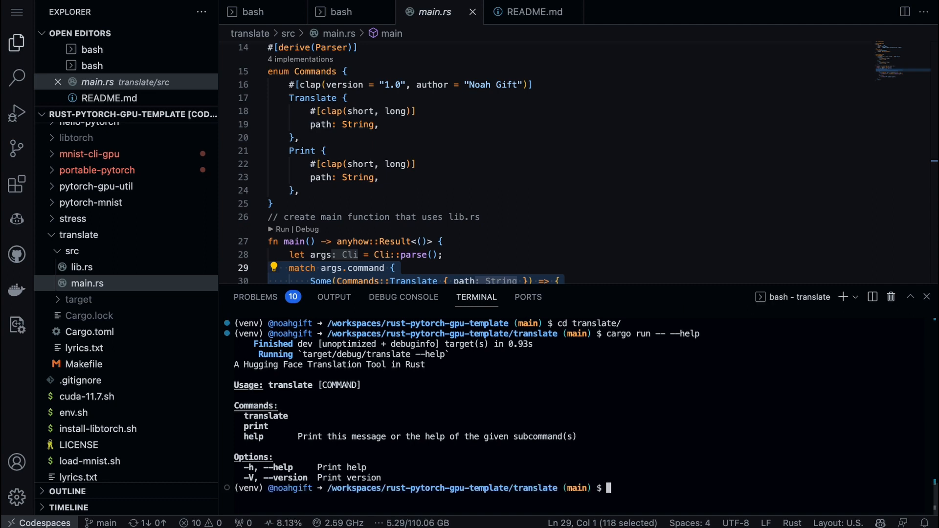
mouse_move(503, 178)
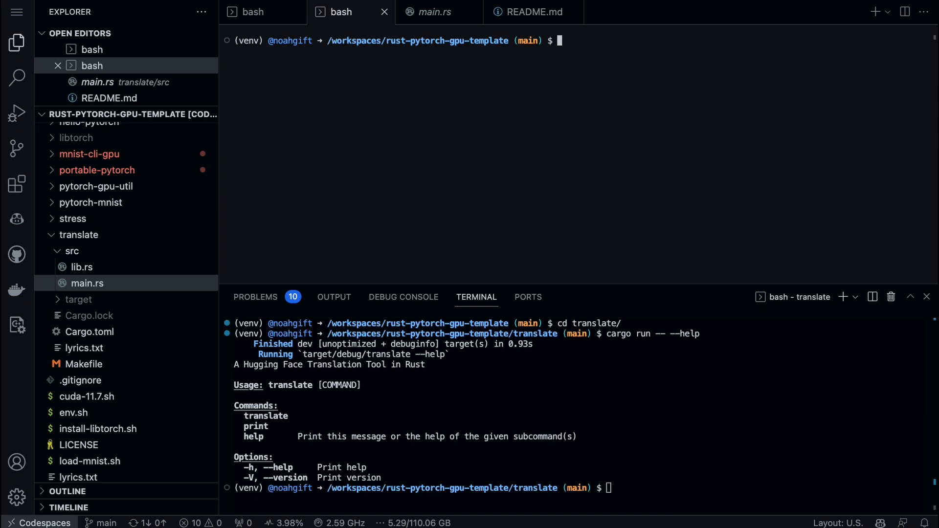
- Type nvidia-smi in the editor terminal to monitor the Tesla V100
type("nvide")
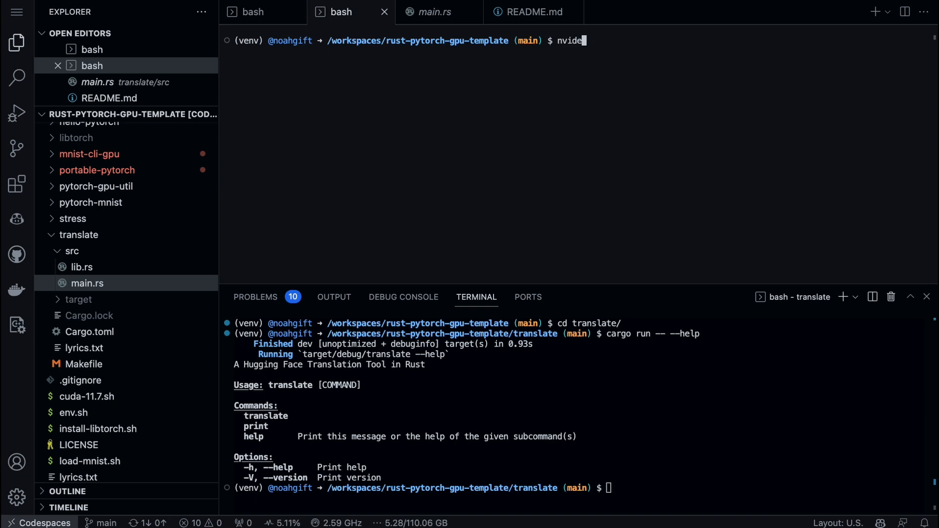
type("a-smi")
left_click(579, 488)
type("time ")
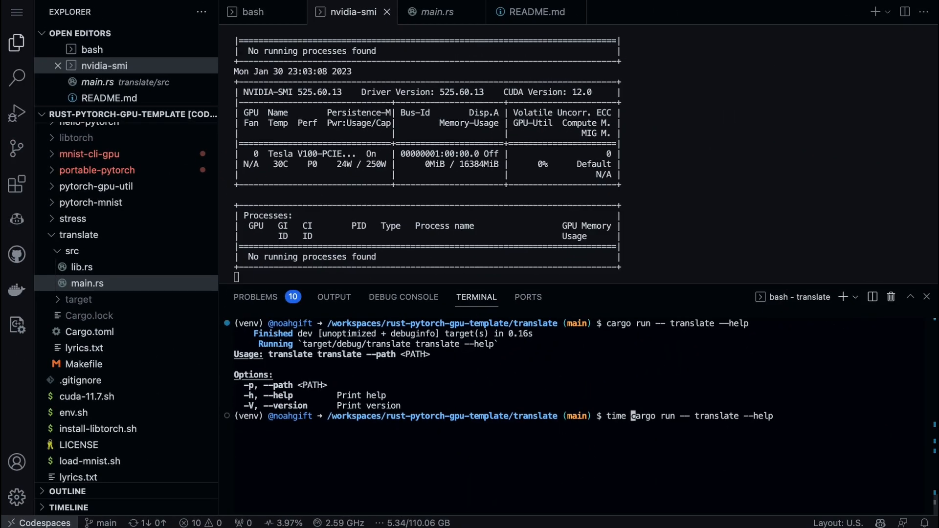
- Run time cargo run -- translate --path lyrics.txt to translate the lyrics
type("cargo run -- translate --path lyrics.txt")
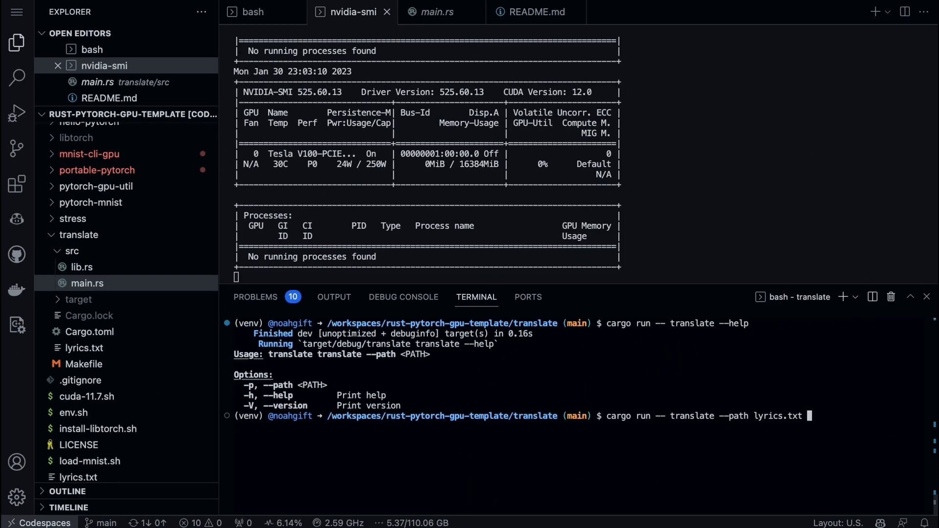
type("time")
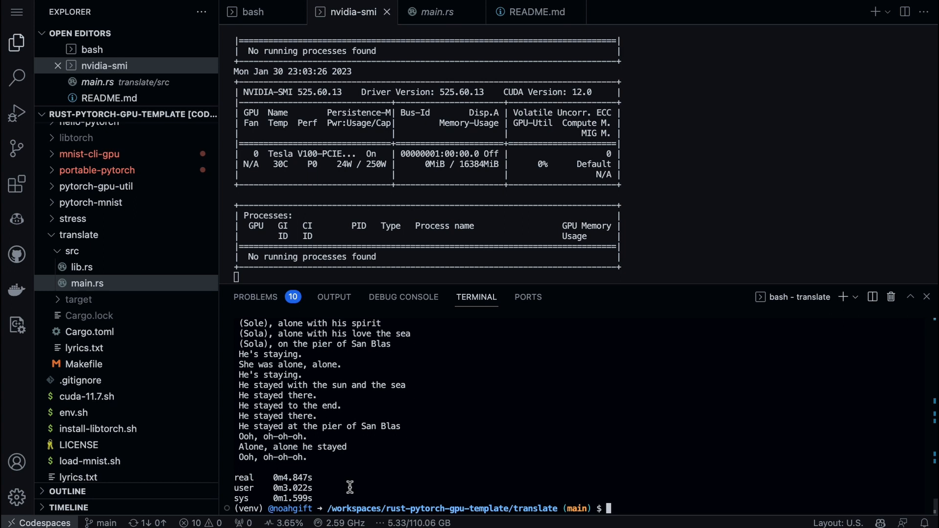
mouse_move(320, 473)
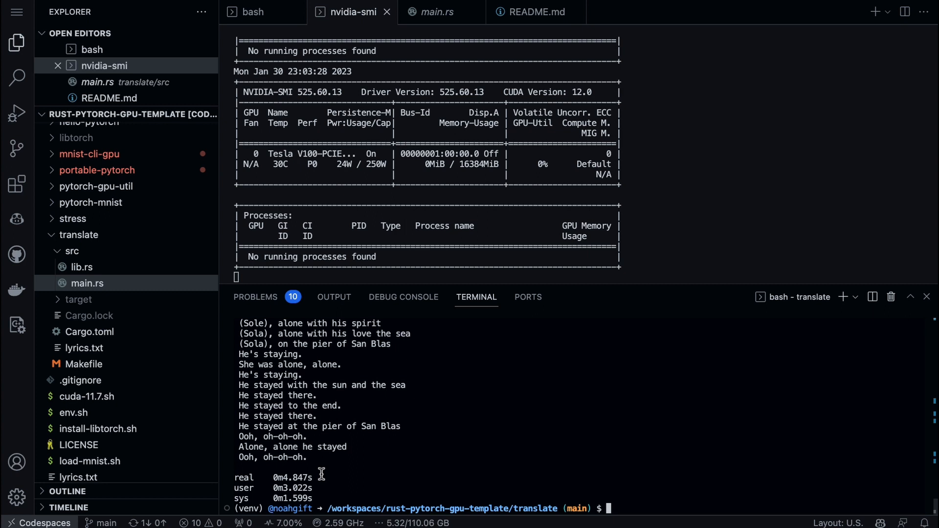